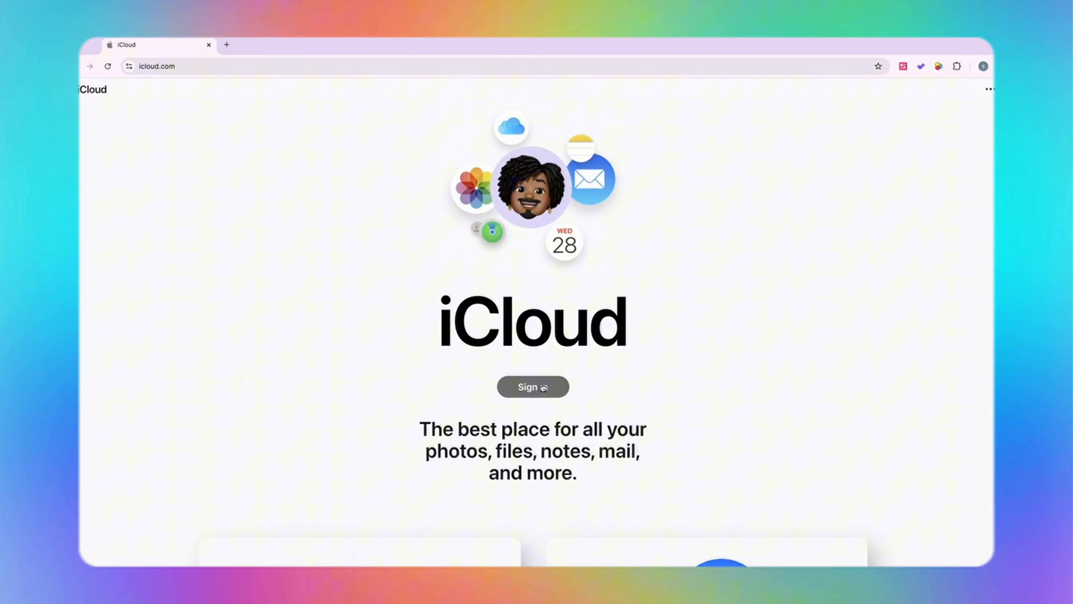
Sign in to iCloud with the Apple ID email and password.
{"action": "left_click", "coordinate": [533, 386]}
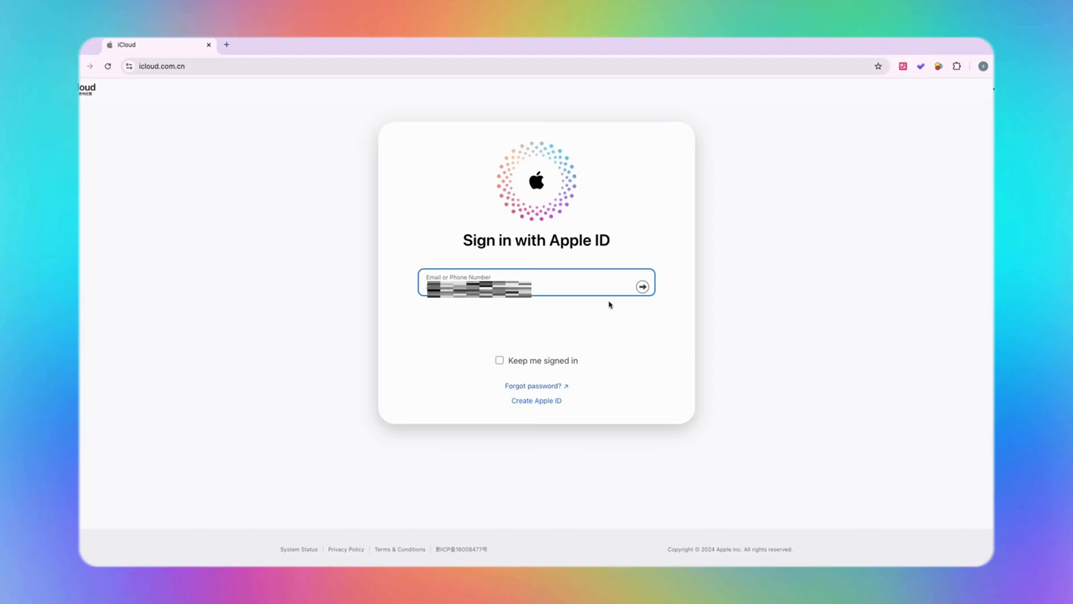
{"action": "left_click", "coordinate": [641, 286]}
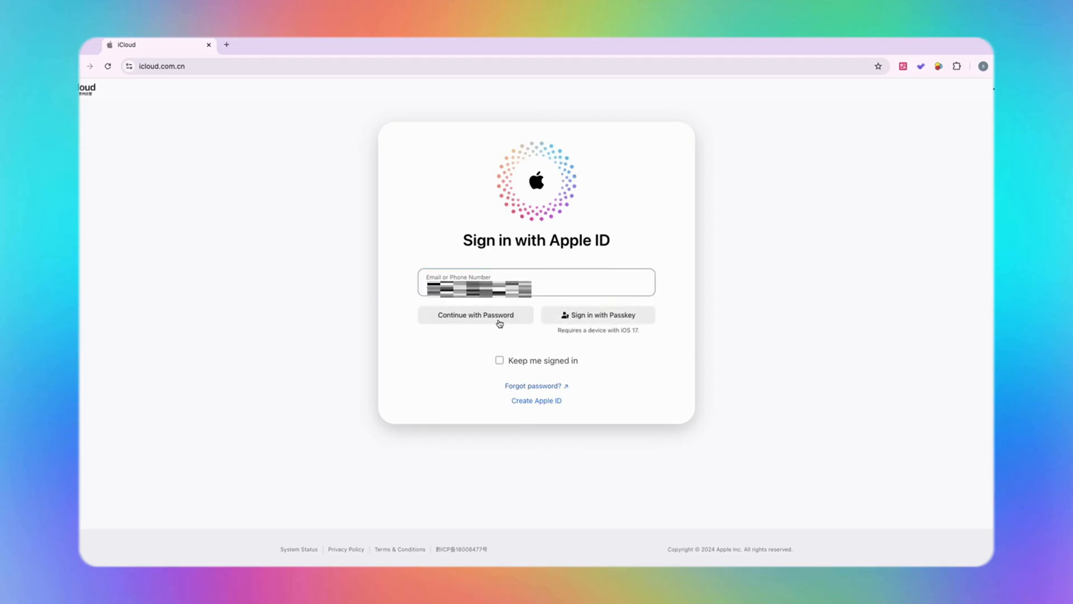
{"action": "left_click", "coordinate": [475, 314]}
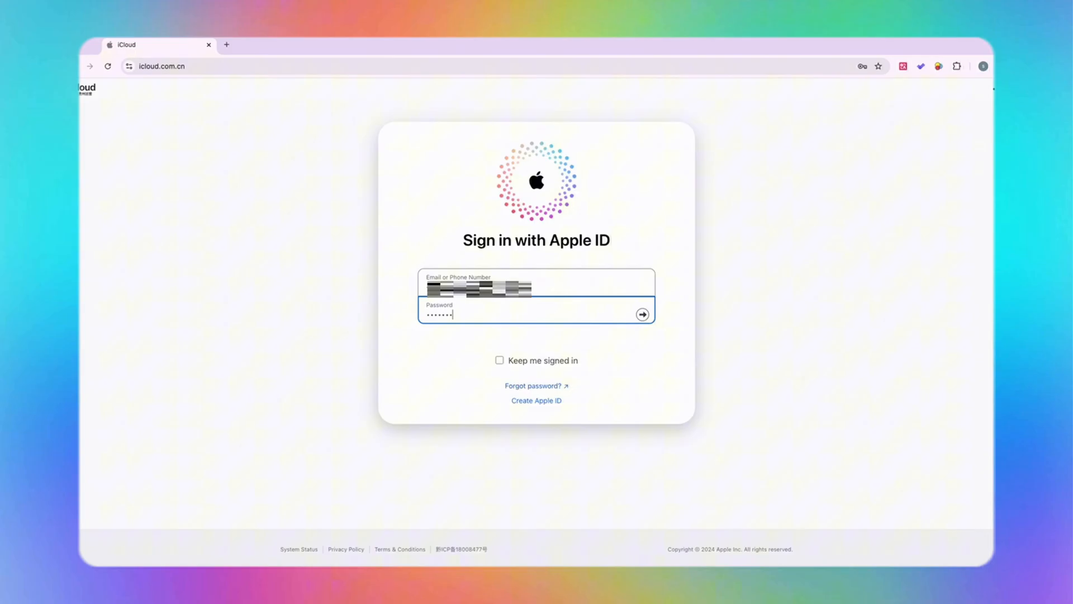
{"action": "type", "text": "••••"}
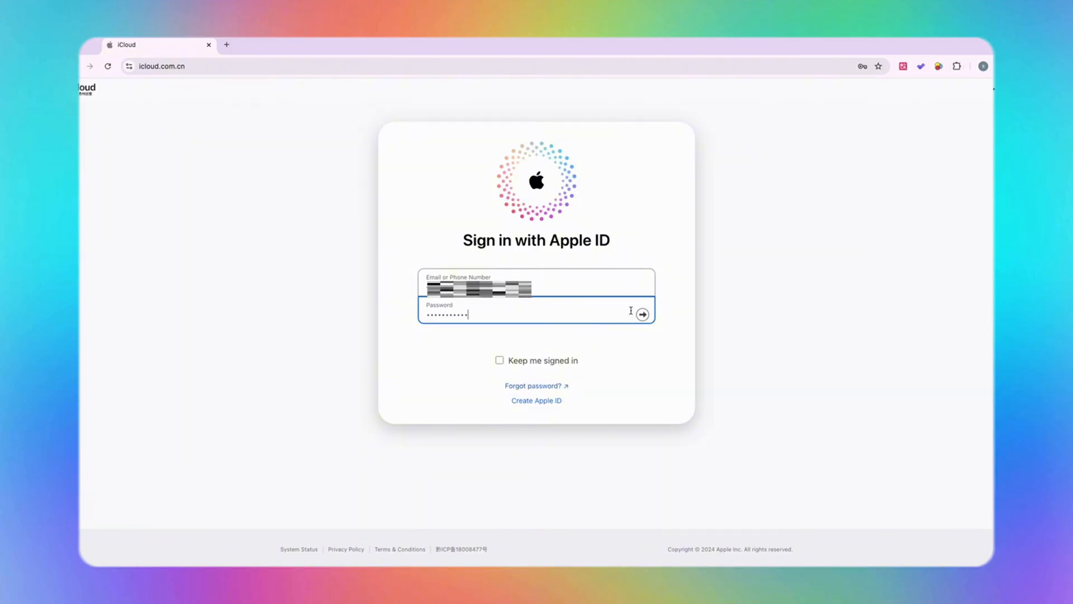
{"action": "left_click", "coordinate": [642, 314]}
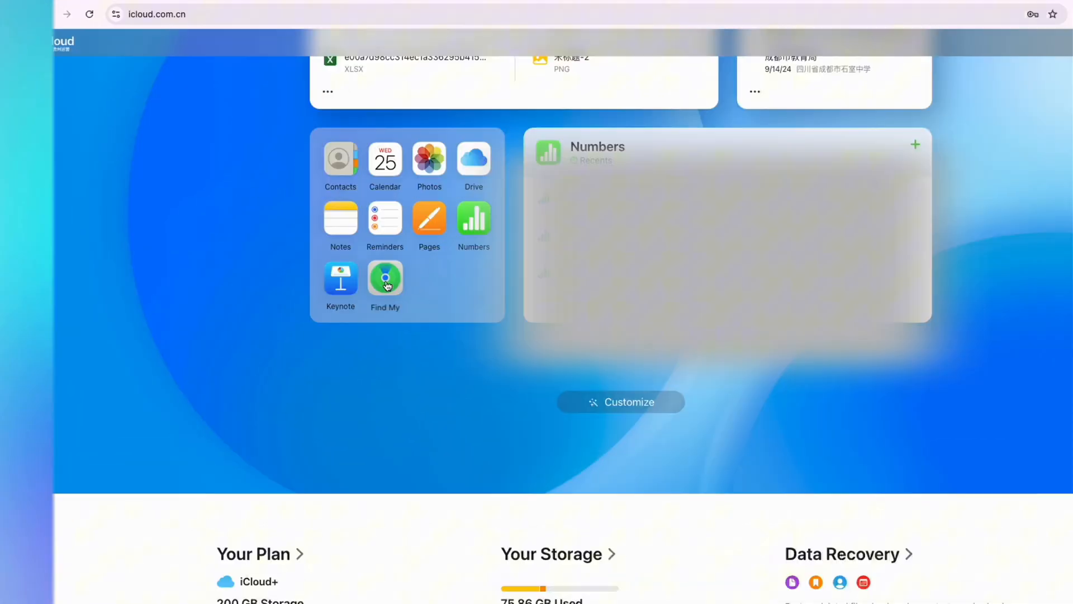
In Find Devices, select the offline iPad and choose Erase This Device.
{"action": "left_click", "coordinate": [385, 279]}
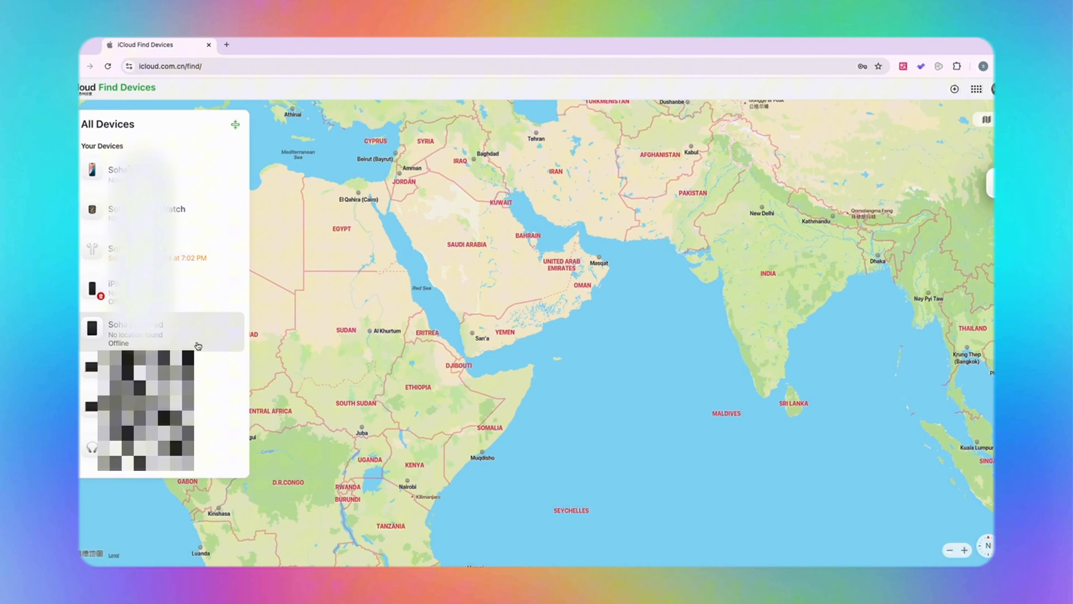
{"action": "left_click", "coordinate": [137, 334]}
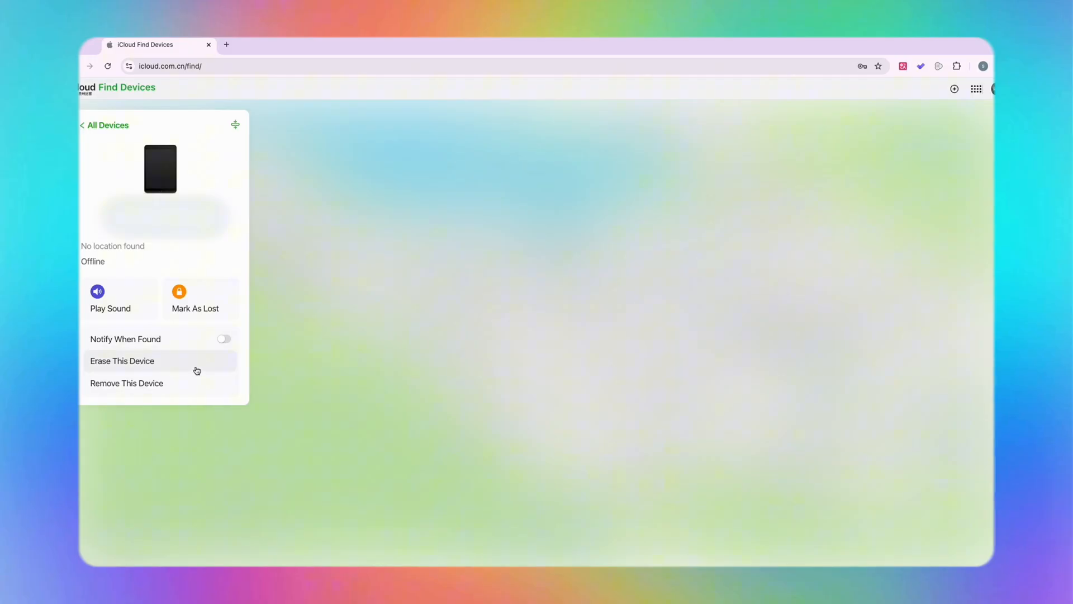
{"action": "left_click", "coordinate": [122, 361]}
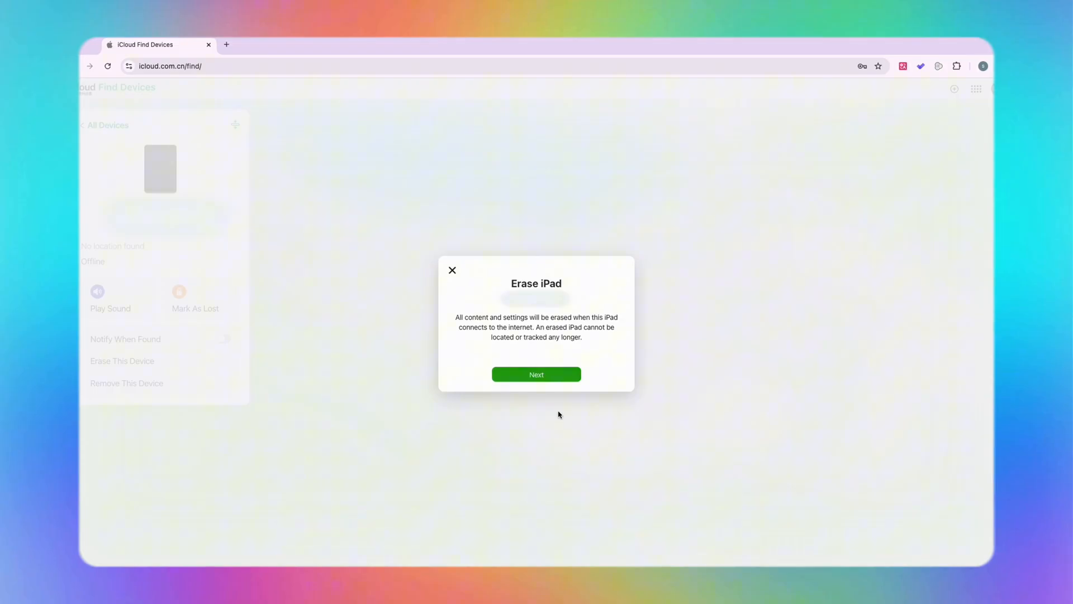
{"action": "mouse_move", "coordinate": [619, 342]}
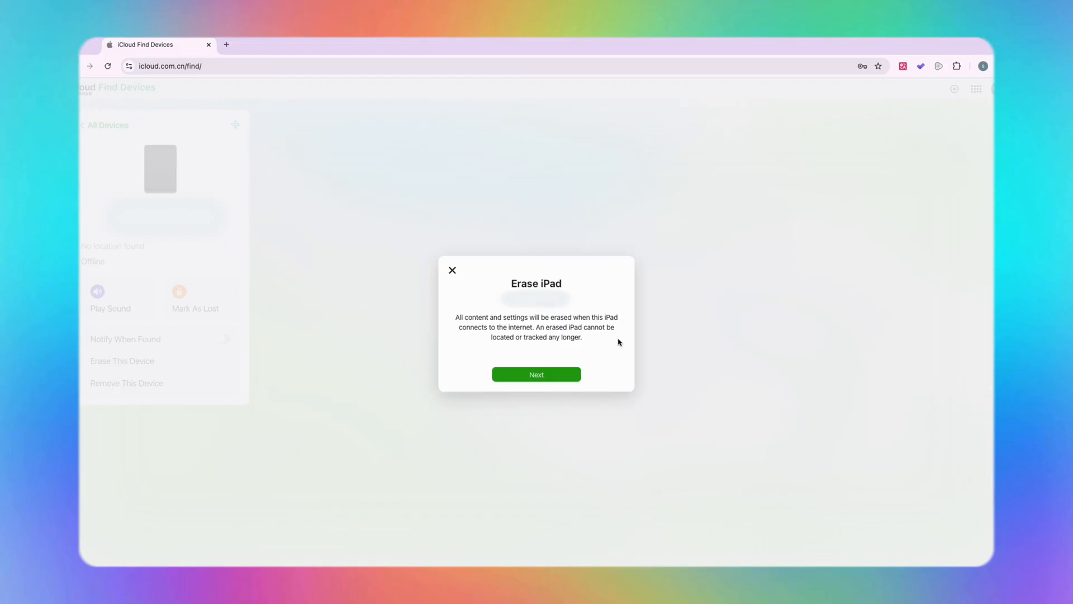
{"action": "mouse_move", "coordinate": [583, 347]}
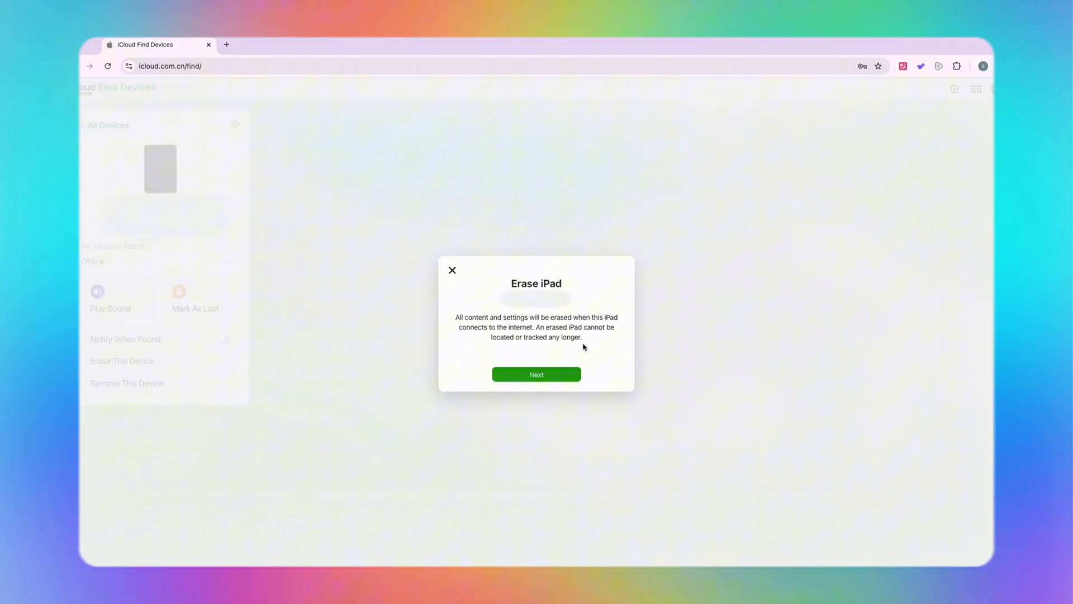
{"action": "mouse_move", "coordinate": [536, 374]}
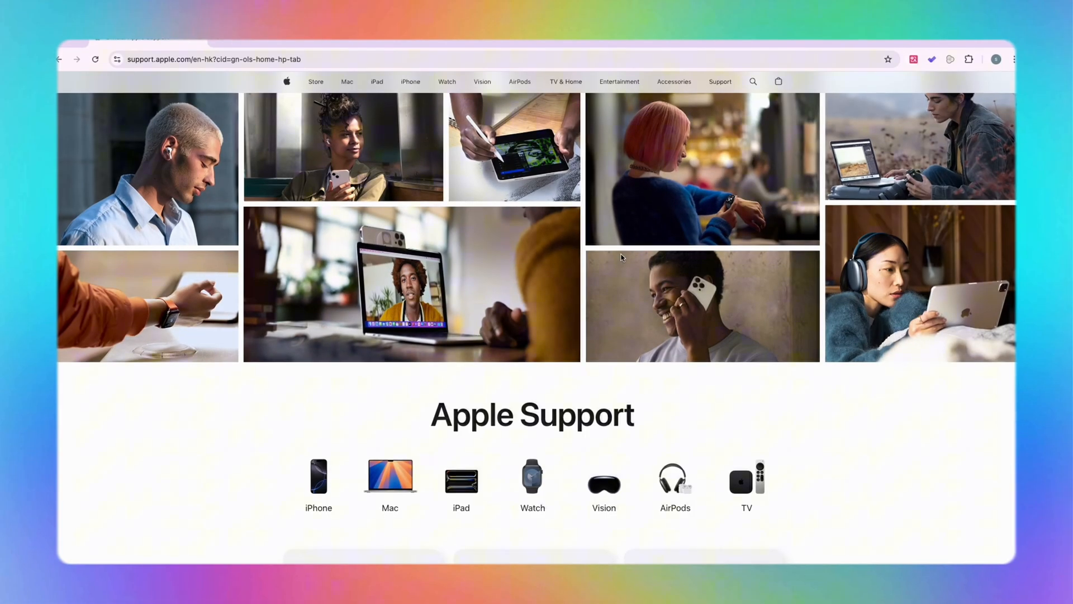
Start a new Apple Support request and pick the Activation Lock issue.
{"action": "scroll", "scroll_direction": "down", "scroll_amount": 3}
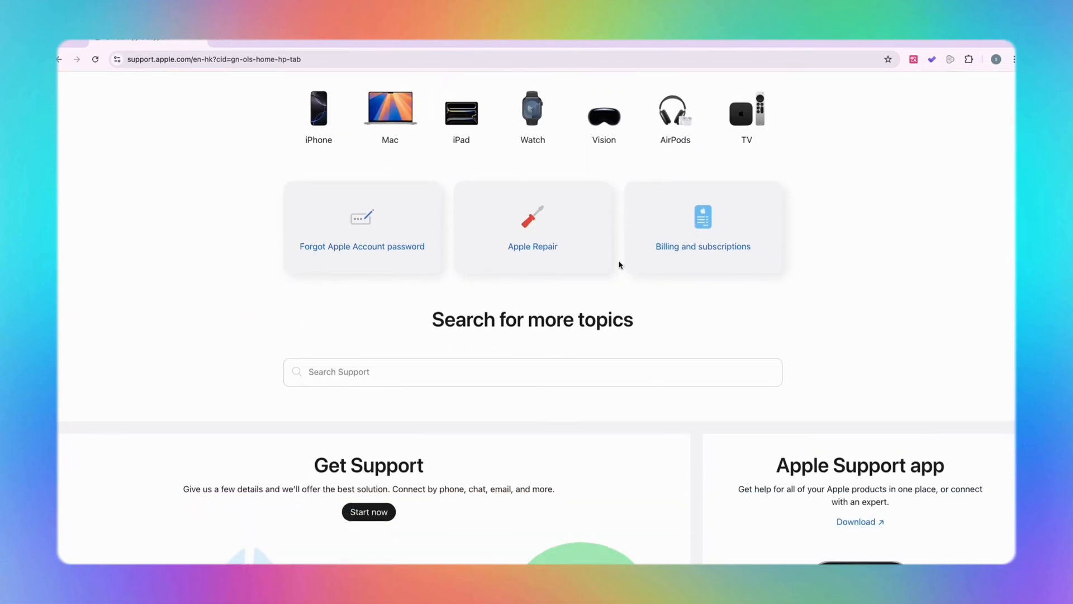
{"action": "left_click", "coordinate": [368, 511]}
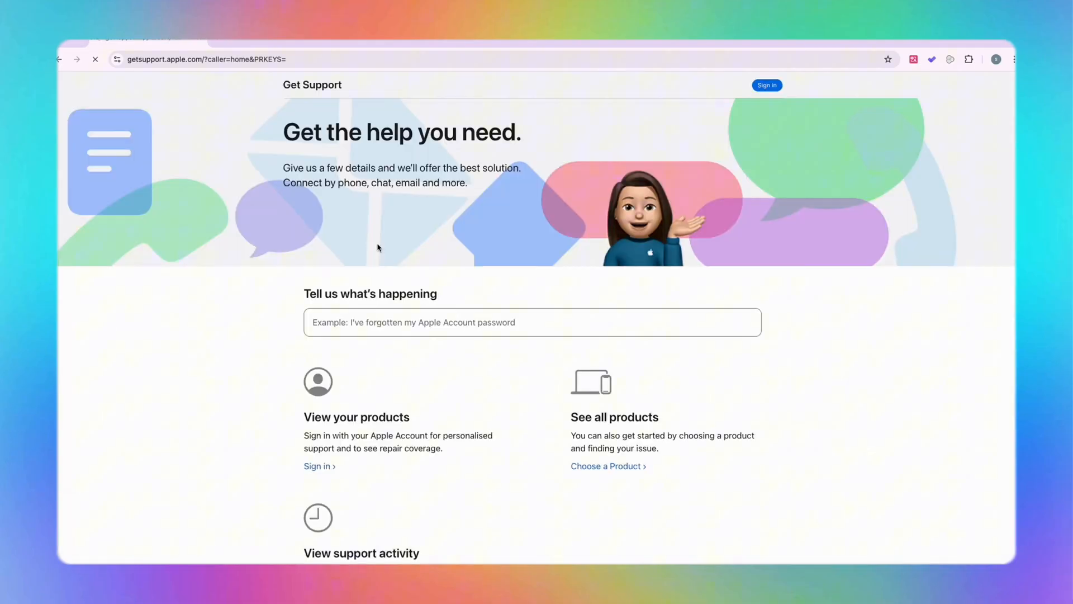
{"action": "type", "text": "activati"}
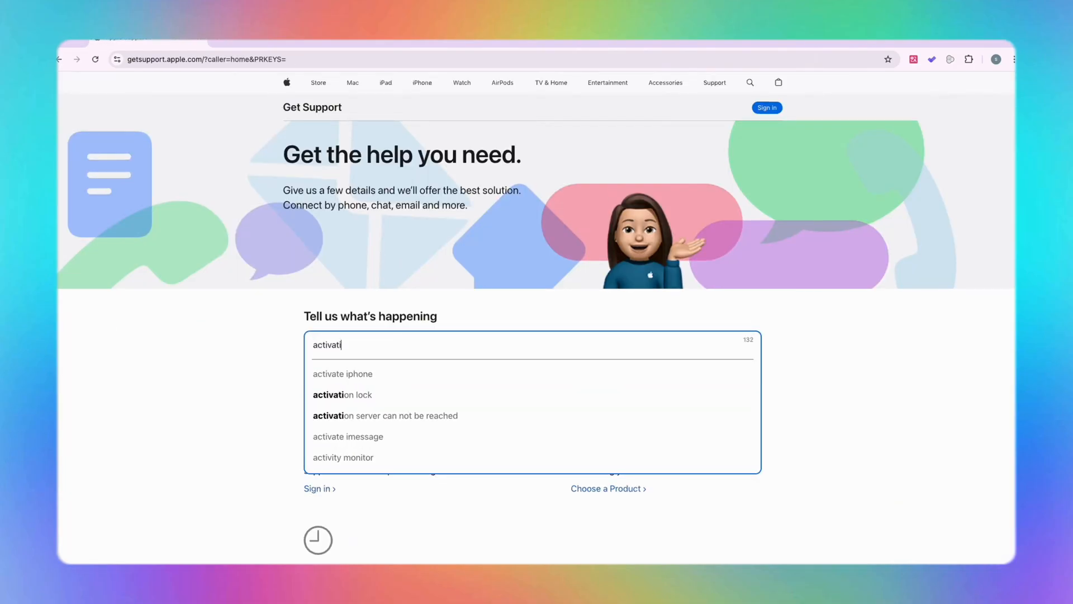
{"action": "left_click", "coordinate": [605, 488]}
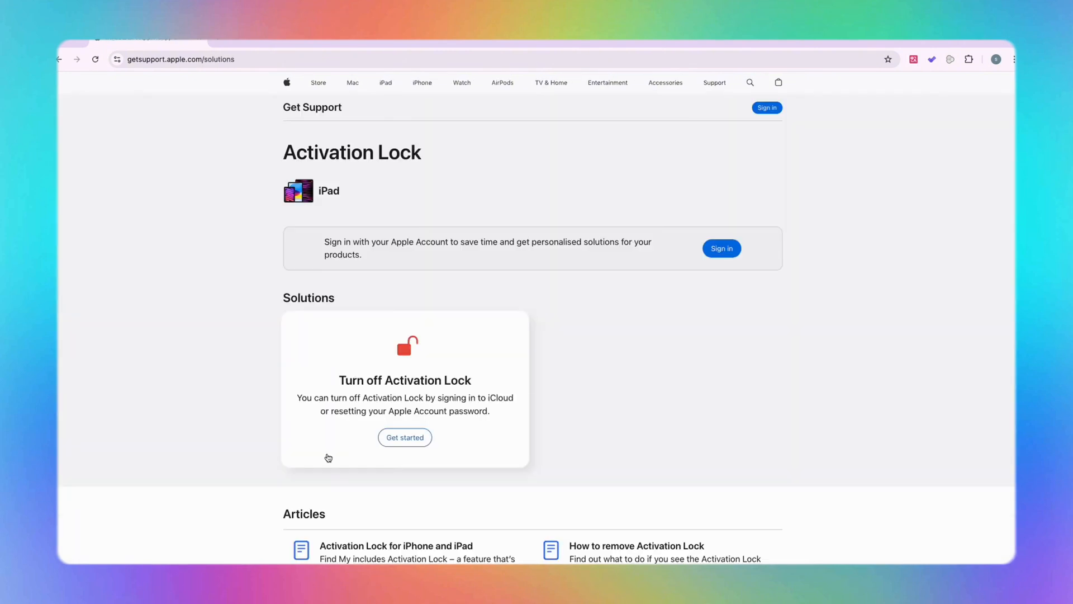
Get started and accept the Activation Lock terms and data privacy consent.
{"action": "left_click", "coordinate": [405, 437]}
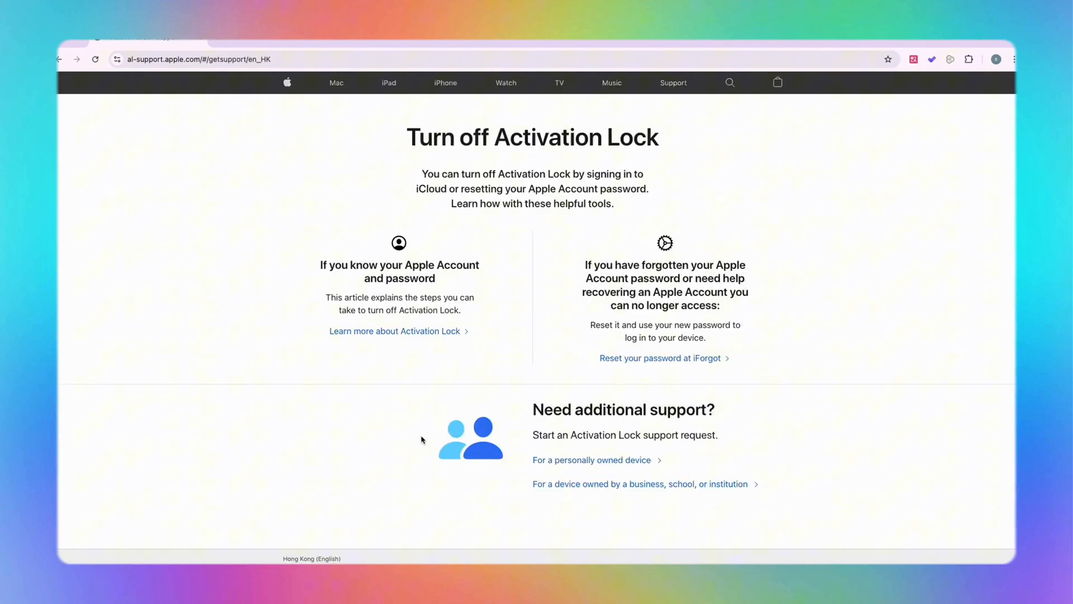
{"action": "left_click", "coordinate": [592, 460]}
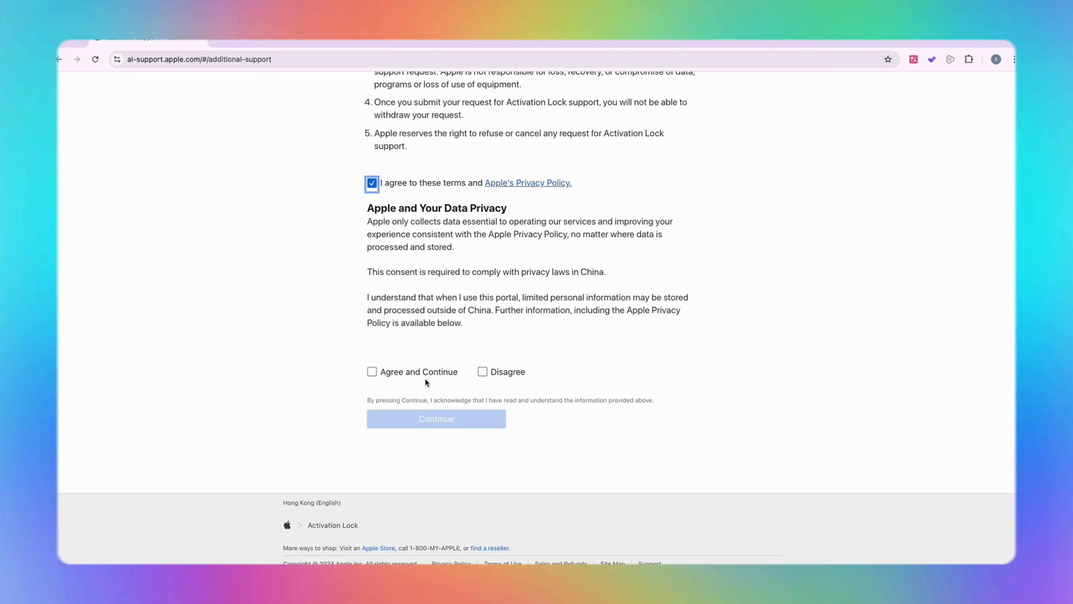
{"action": "left_click", "coordinate": [371, 372]}
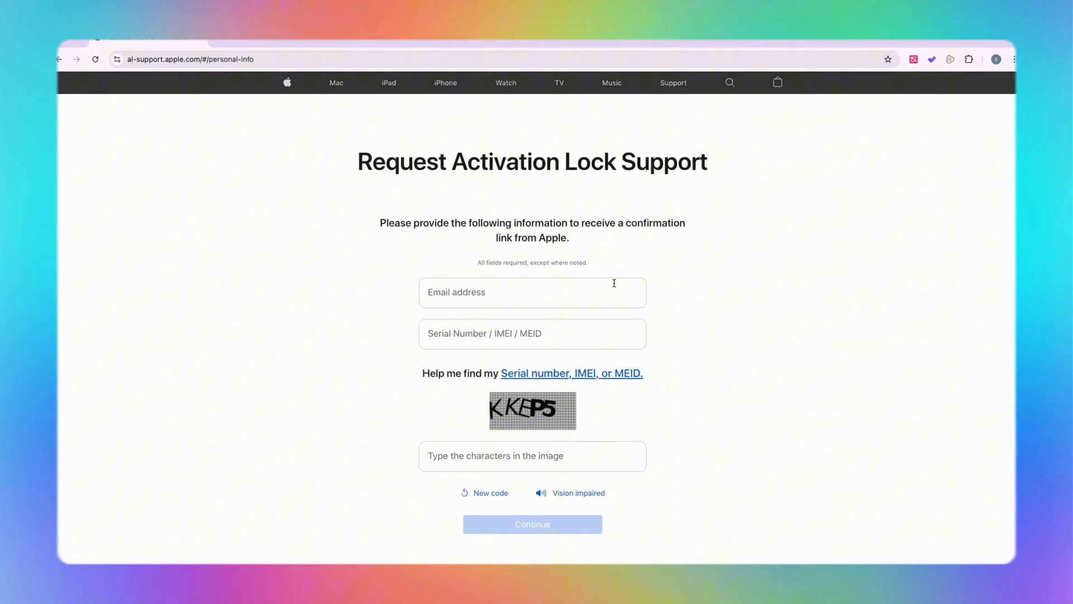
Focus the serial number field on the Activation Lock support form.
{"action": "left_click", "coordinate": [532, 333]}
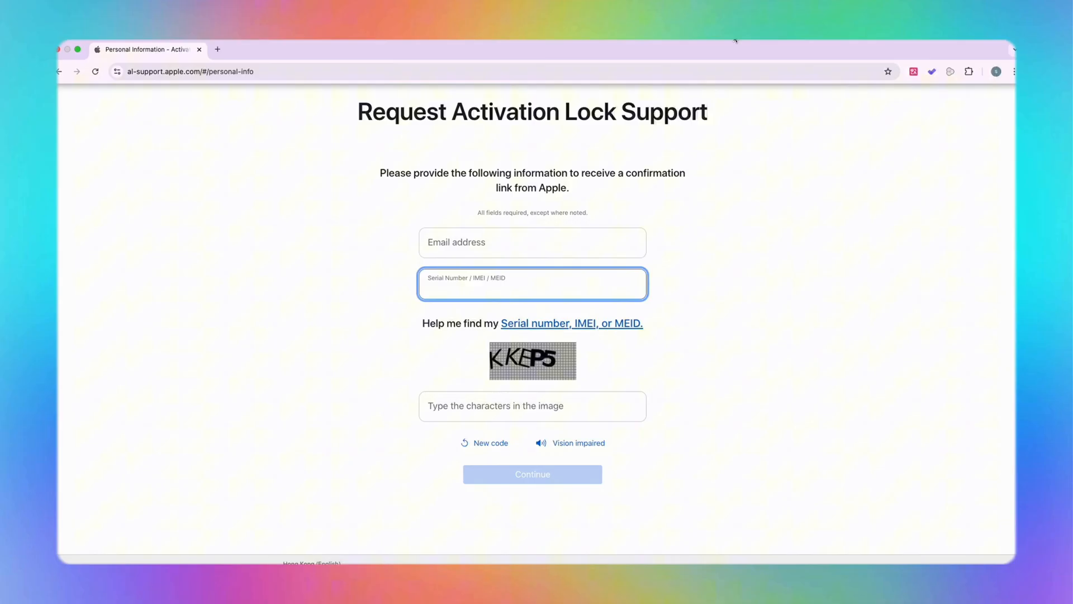
{"action": "mouse_move", "coordinate": [736, 40]}
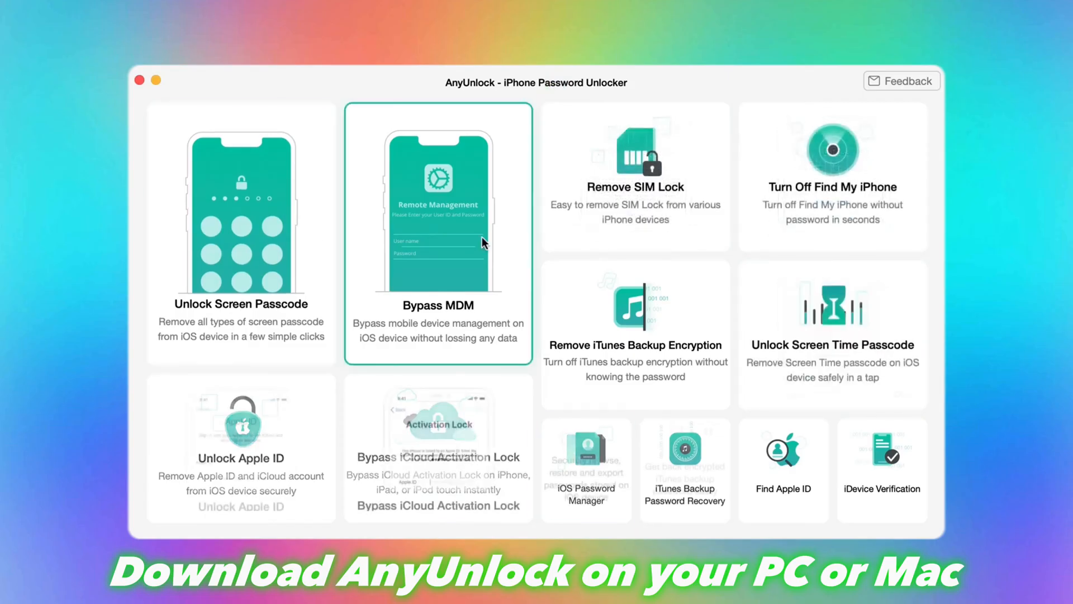
Choose Bypass iCloud Activation Lock, start the jailbreak, and select iPad mini 3 as the model.
{"action": "left_click", "coordinate": [437, 448]}
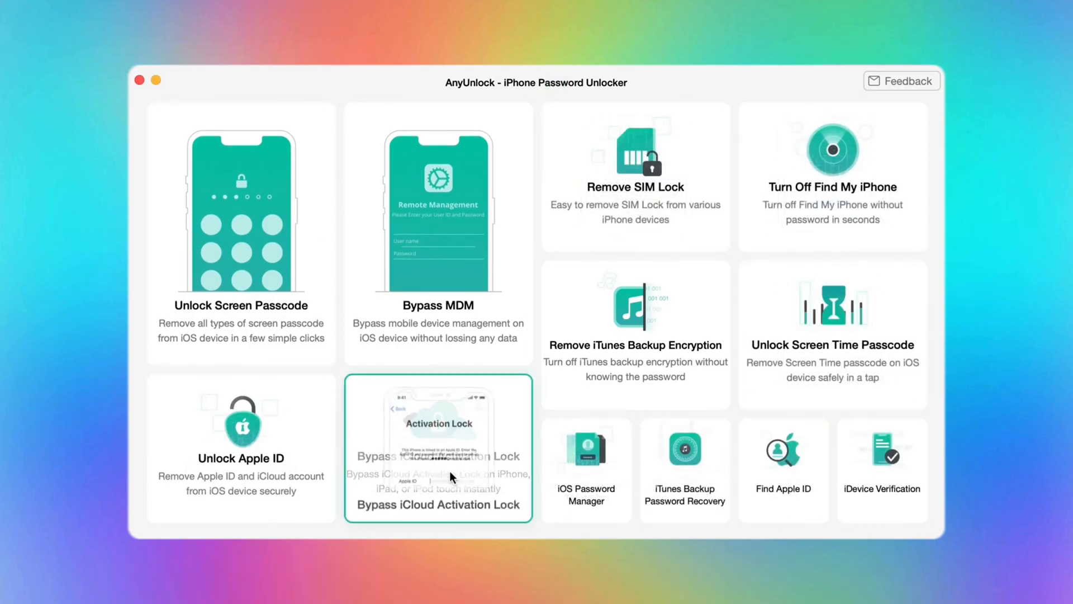
{"action": "left_click", "coordinate": [437, 448]}
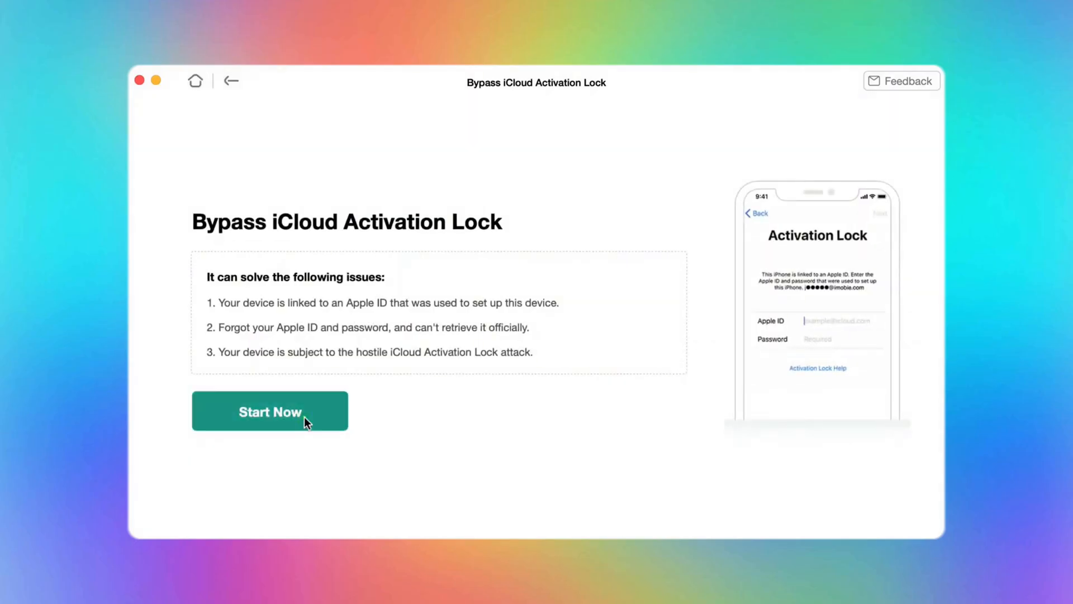
{"action": "left_click", "coordinate": [270, 411]}
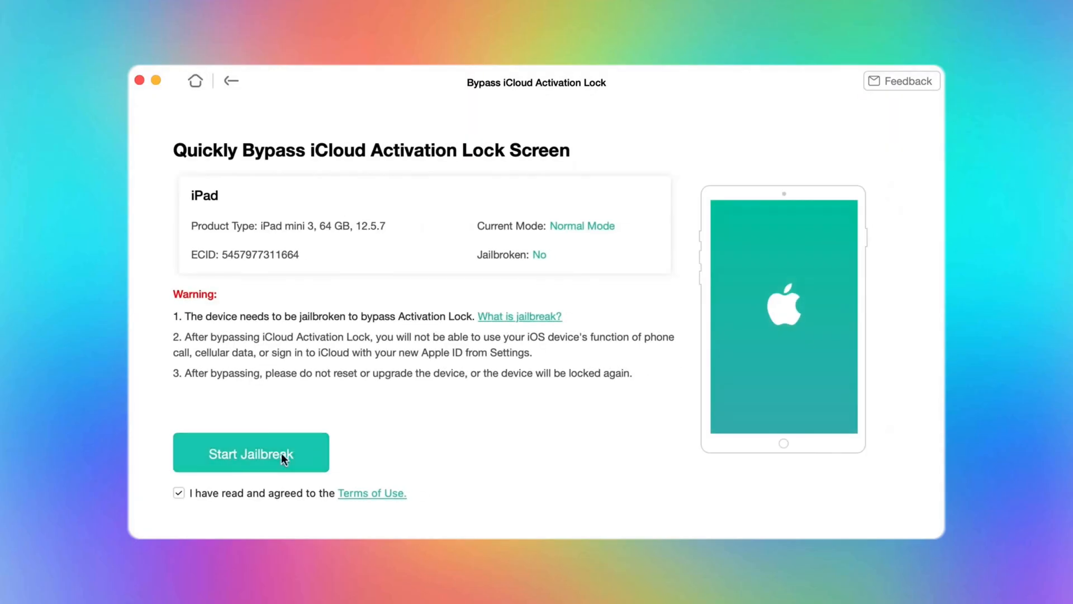
{"action": "left_click", "coordinate": [251, 452]}
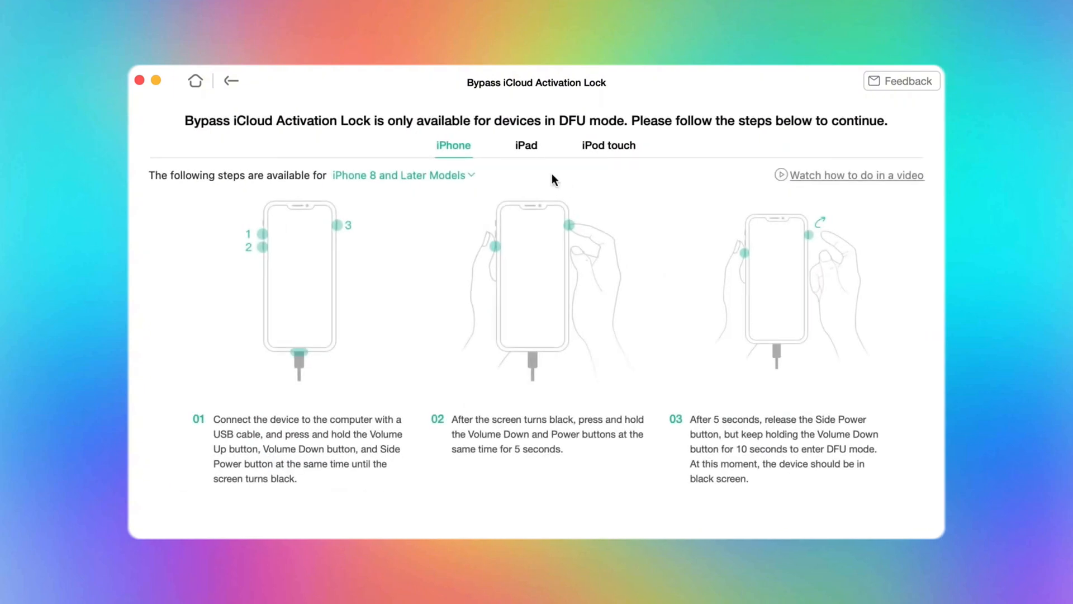
{"action": "left_click", "coordinate": [525, 144]}
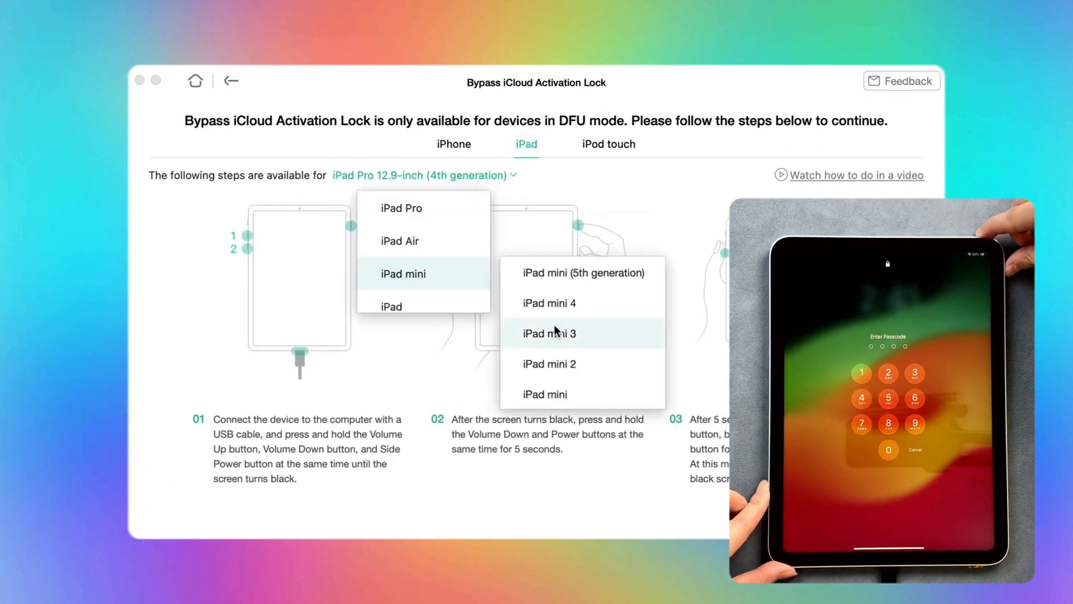
{"action": "left_click", "coordinate": [549, 334]}
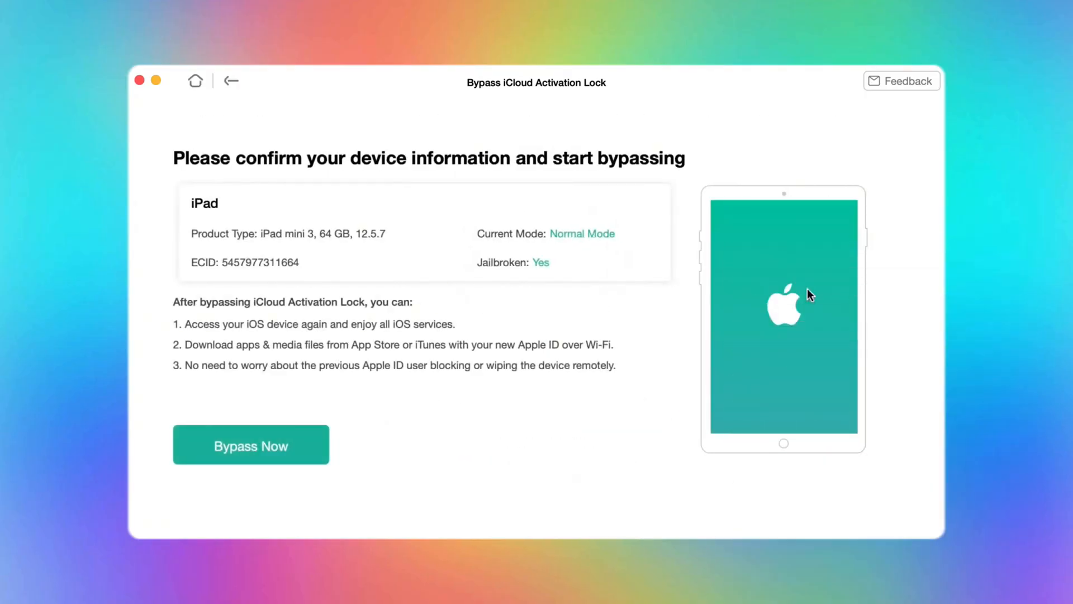
Launch Bypass Now for the jailbroken iPad mini 3.
{"action": "left_click", "coordinate": [250, 445]}
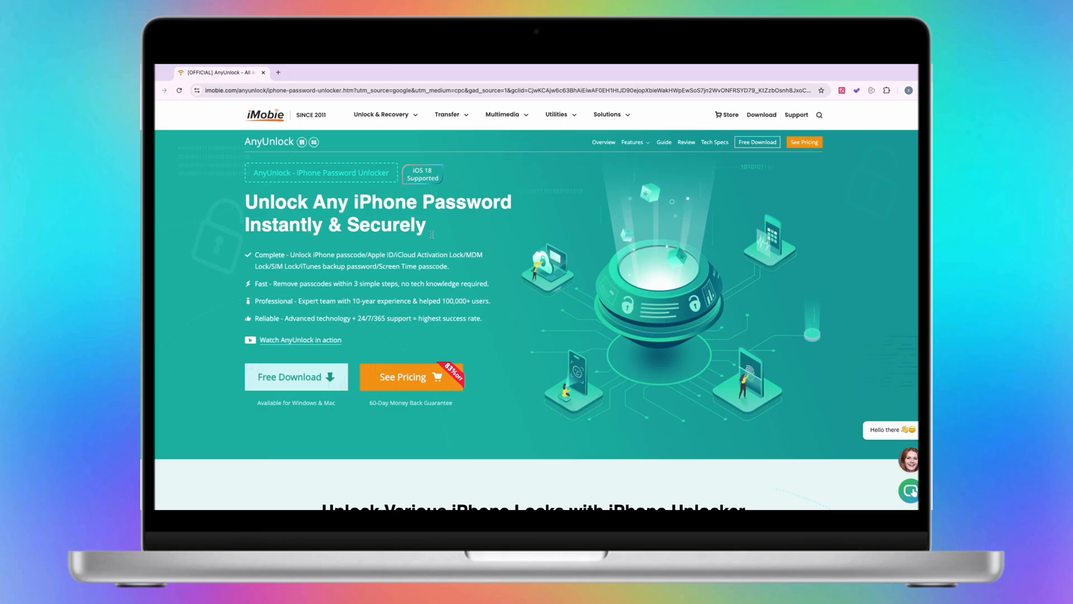
Scroll the iMobie AnyUnlock page down to the iPhone lock unlocking section.
{"action": "scroll", "scroll_direction": "down", "scroll_amount": 3}
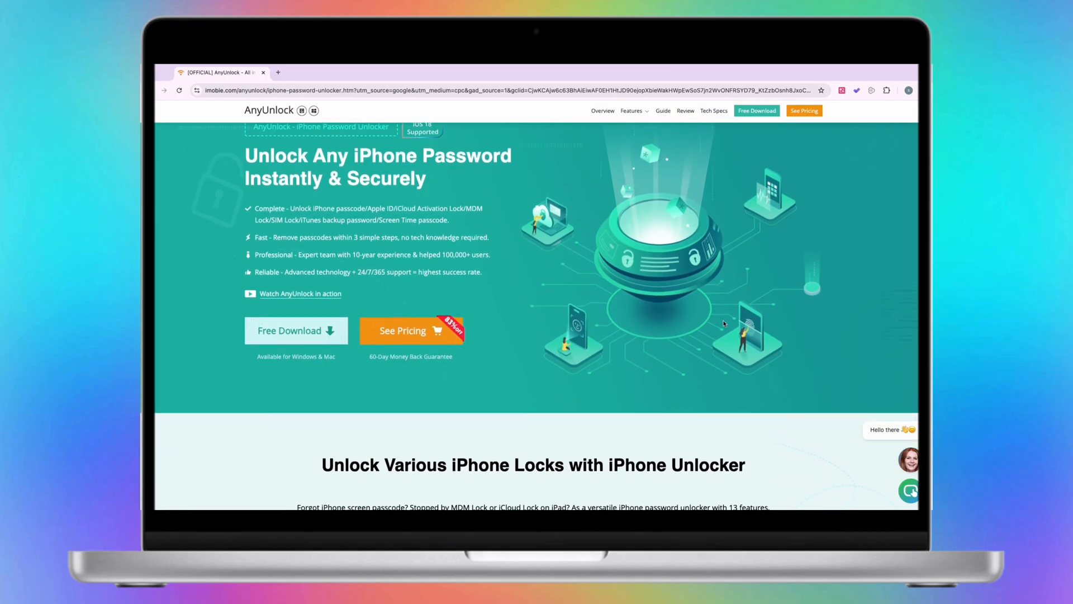
{"action": "scroll", "scroll_direction": "down", "scroll_amount": 3}
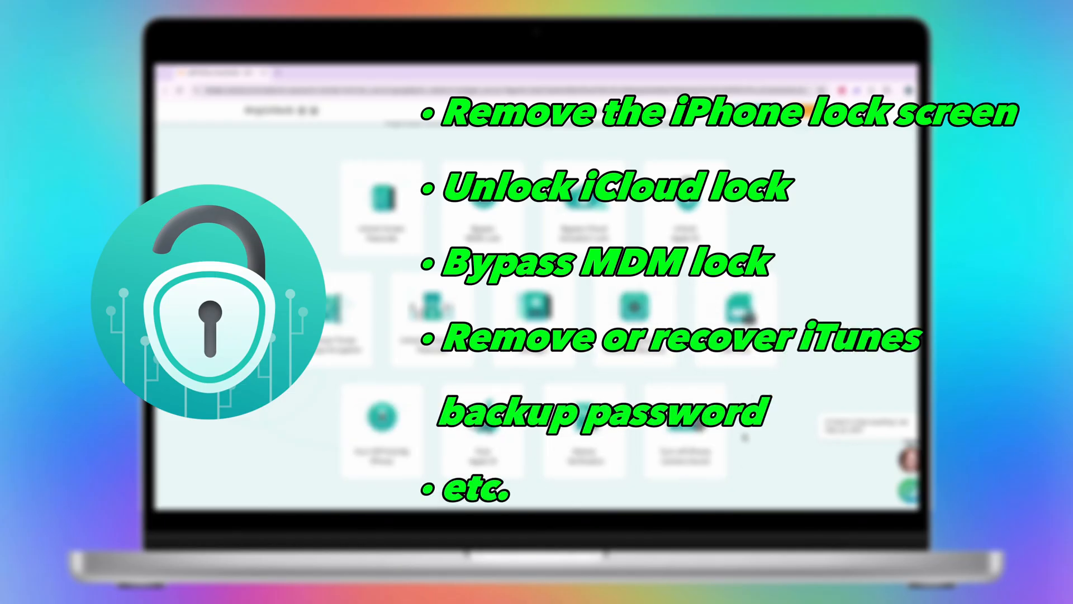
{"action": "scroll", "scroll_direction": "down", "scroll_amount": 3}
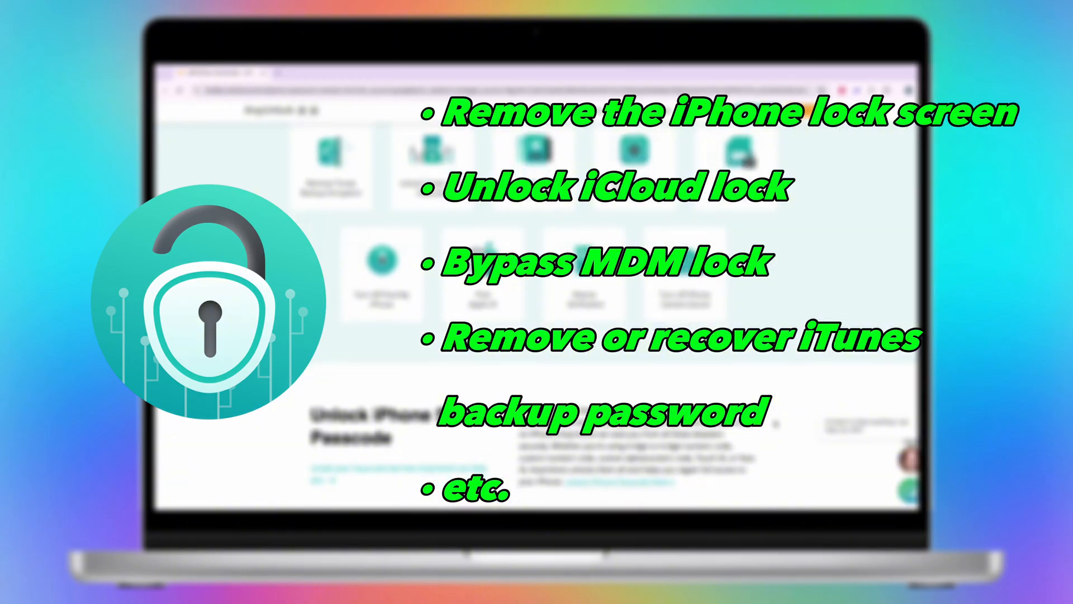
{"action": "scroll", "scroll_direction": "down", "scroll_amount": 3}
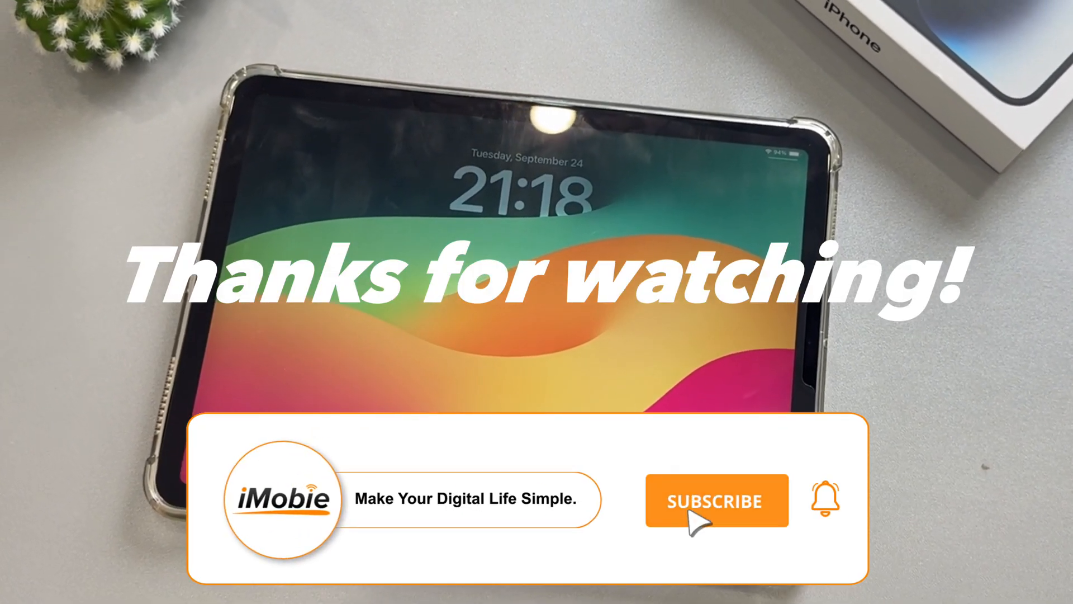
{"action": "left_click", "coordinate": [716, 500]}
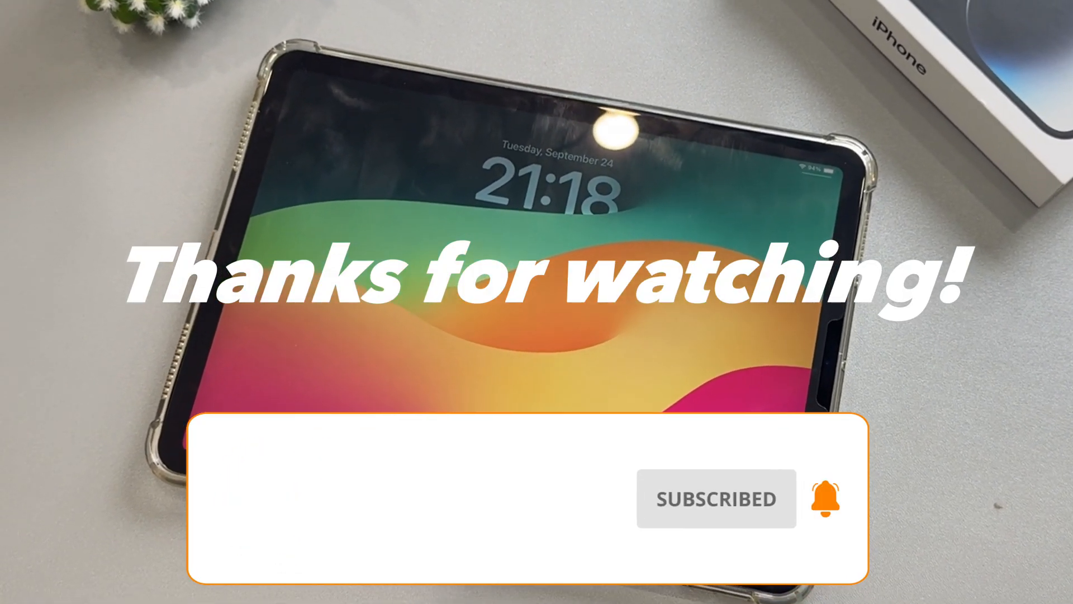